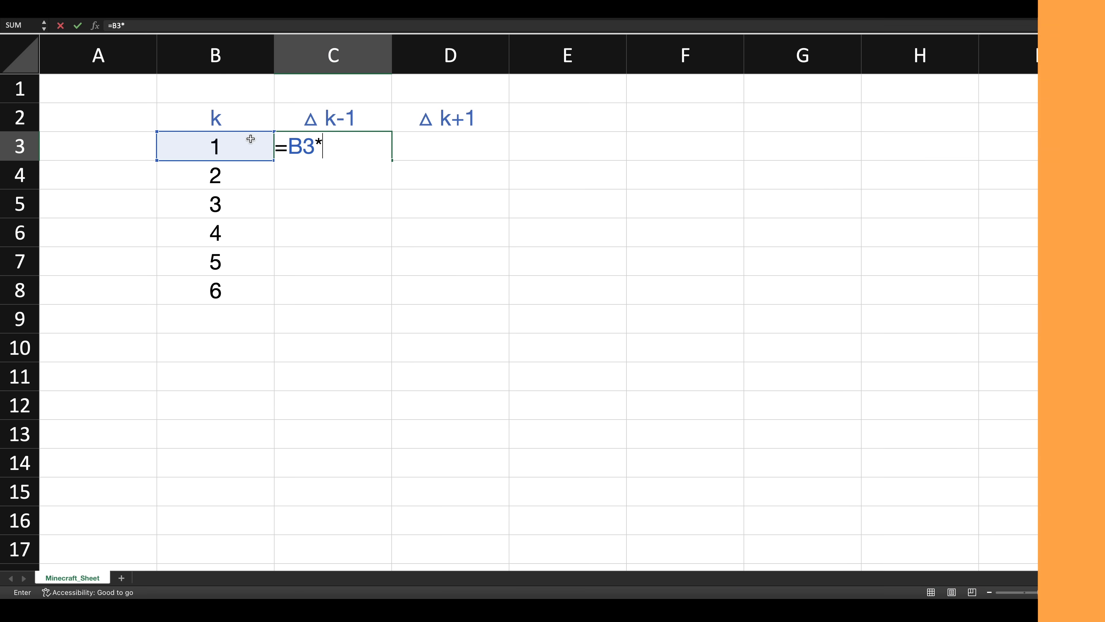
Enter =B3*(25*B3-1)/2 for Δk-1, verify values through 447,453, then return to Minecraft.
text((25*B3-1)/2)
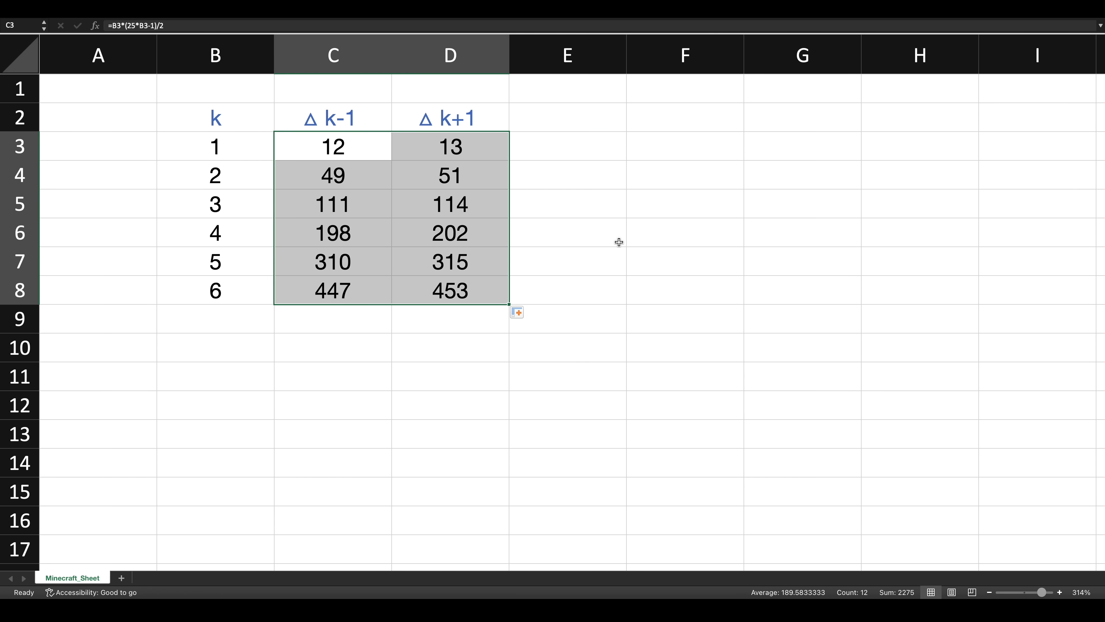
click(332, 233)
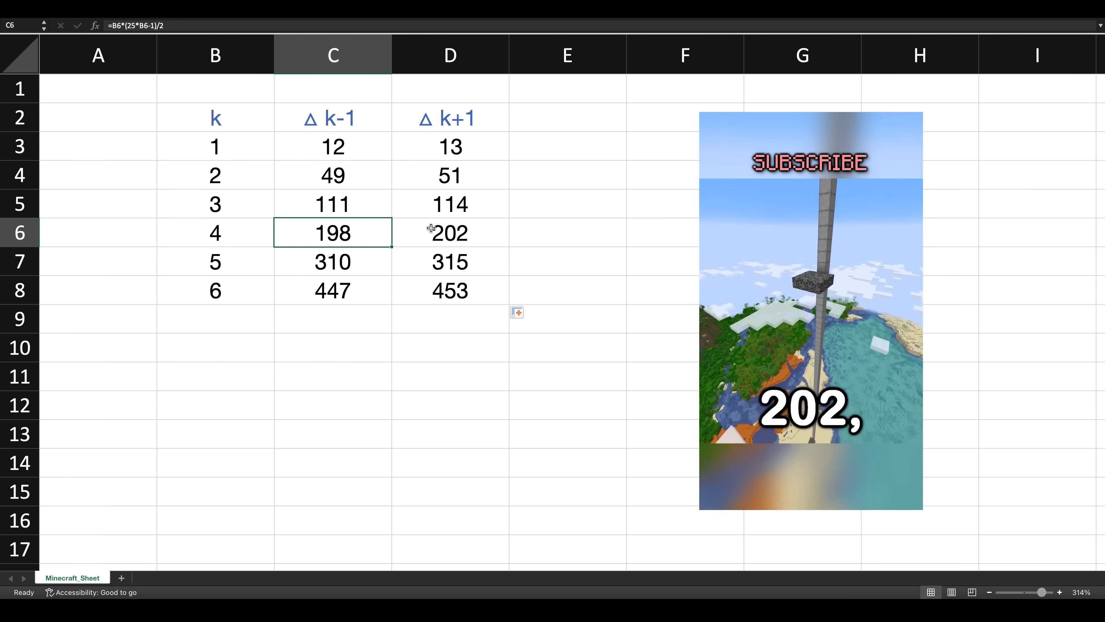
click(449, 233)
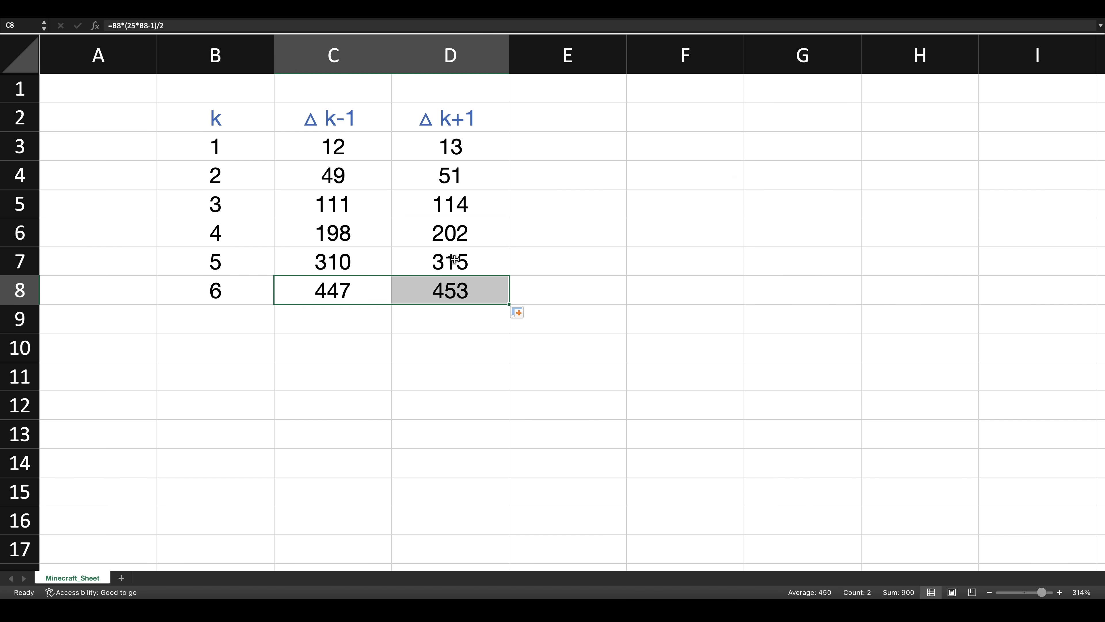
key(alt+tab)
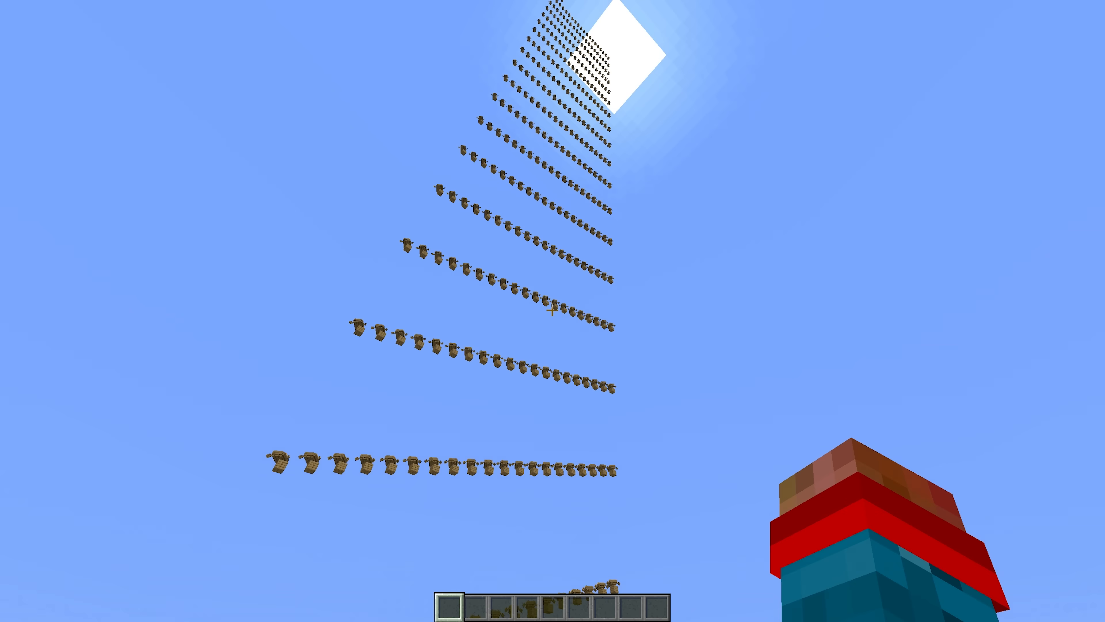